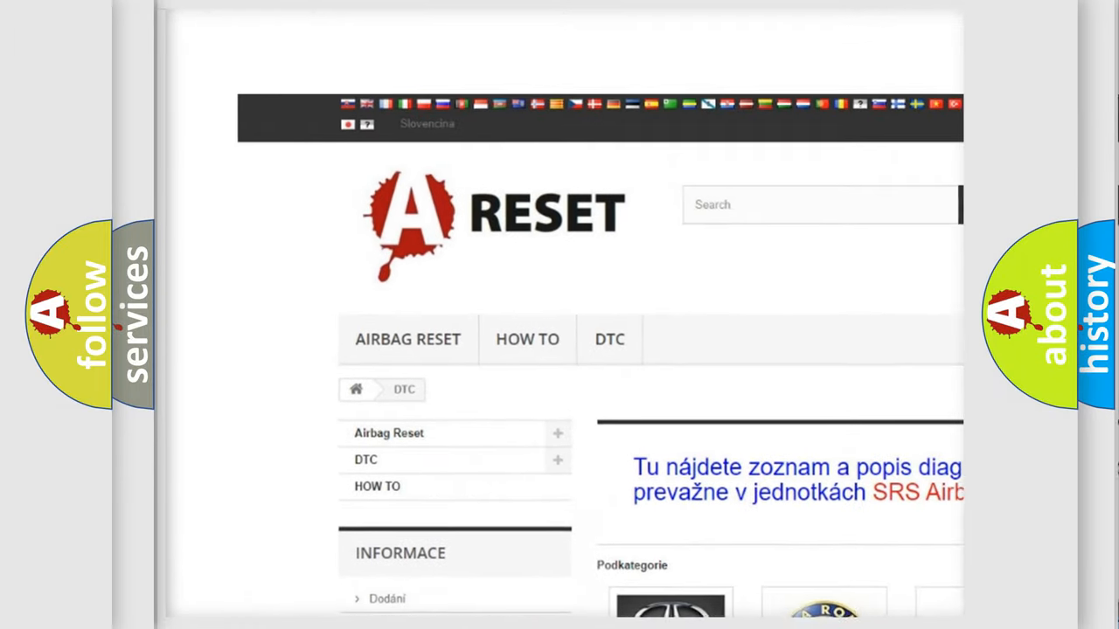
# Select Jeep in the DTC brand grid and browse its B-series diagnostic code list.
pyautogui.scroll(-3)
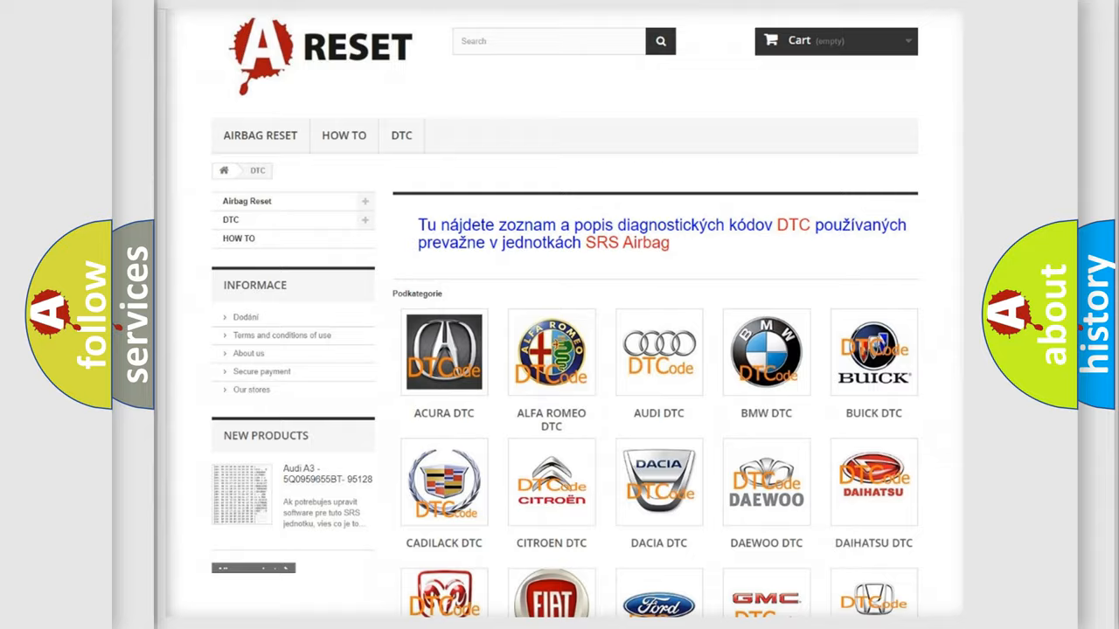
pyautogui.scroll(-3)
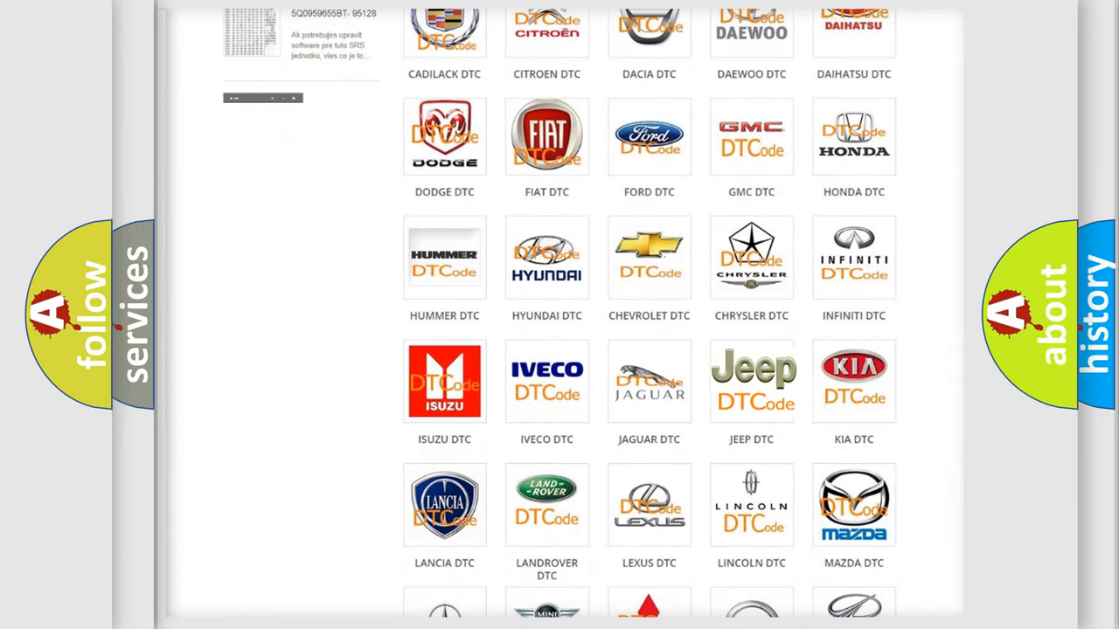
pyautogui.click(751, 381)
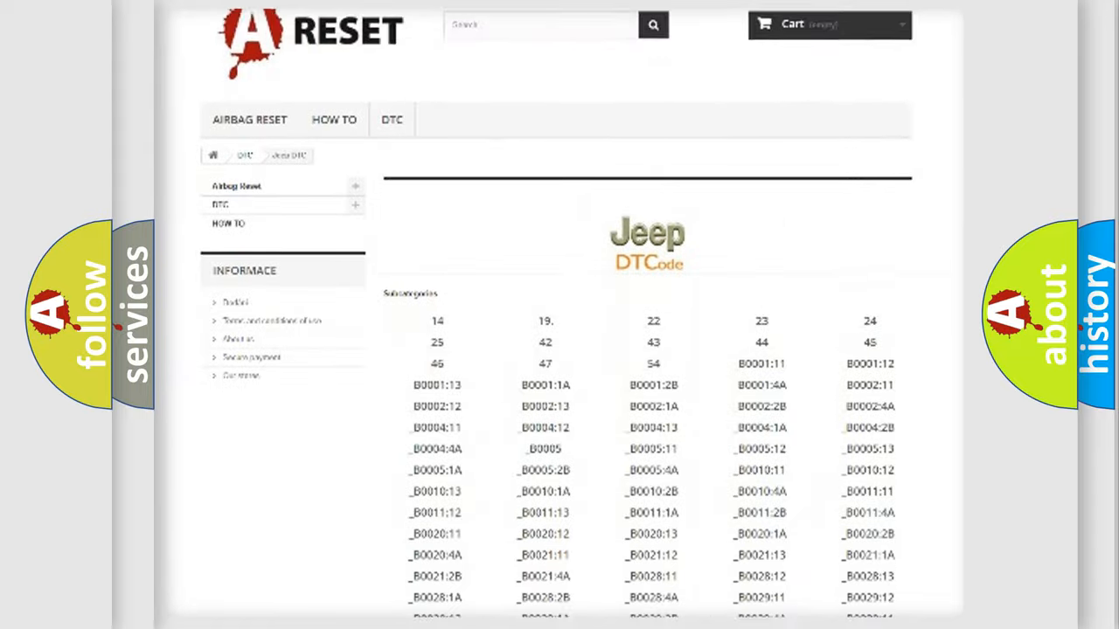
pyautogui.scroll(-3)
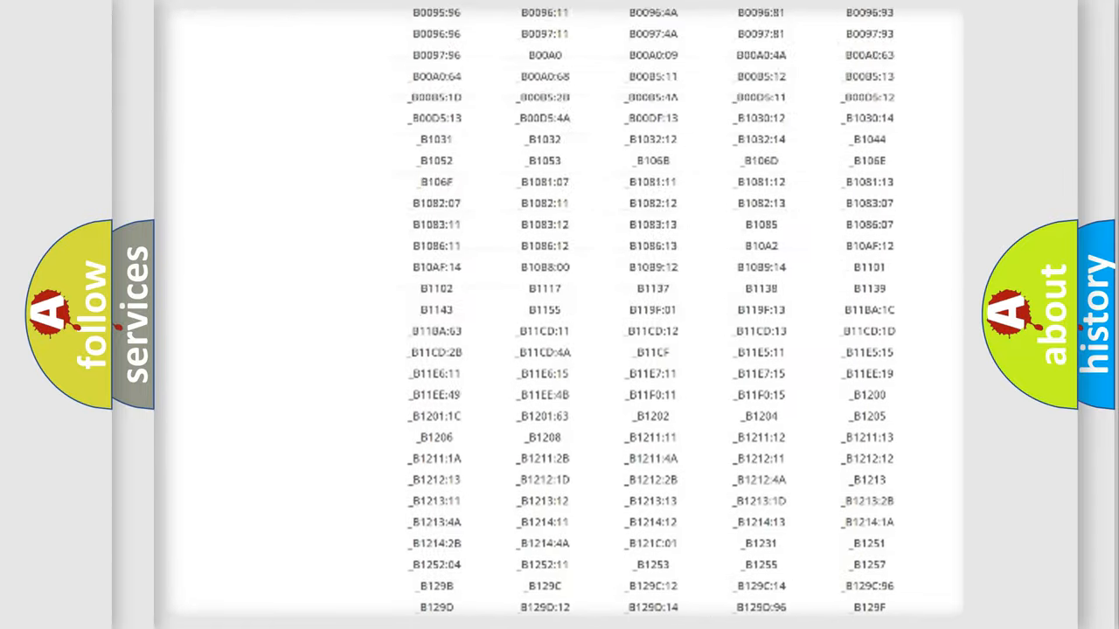
pyautogui.scroll(3)
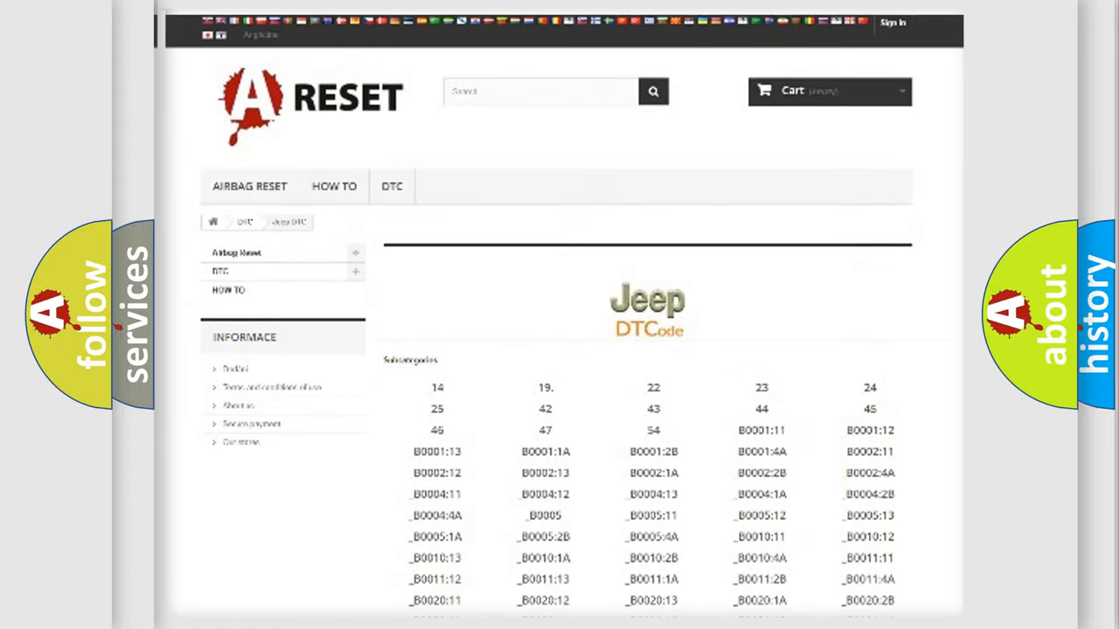